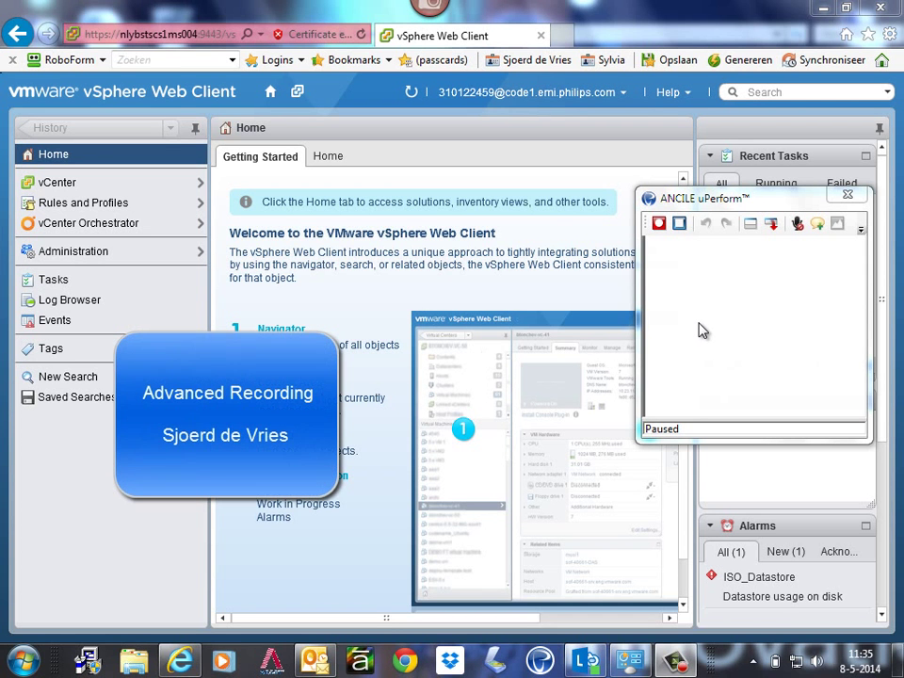
mouse_move(690, 320)
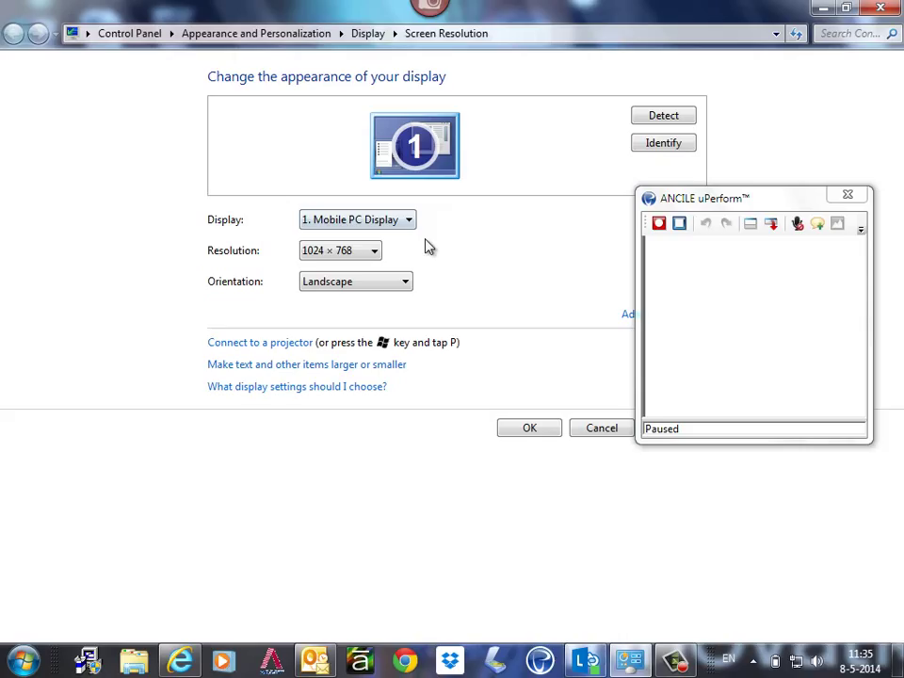
mouse_move(431, 236)
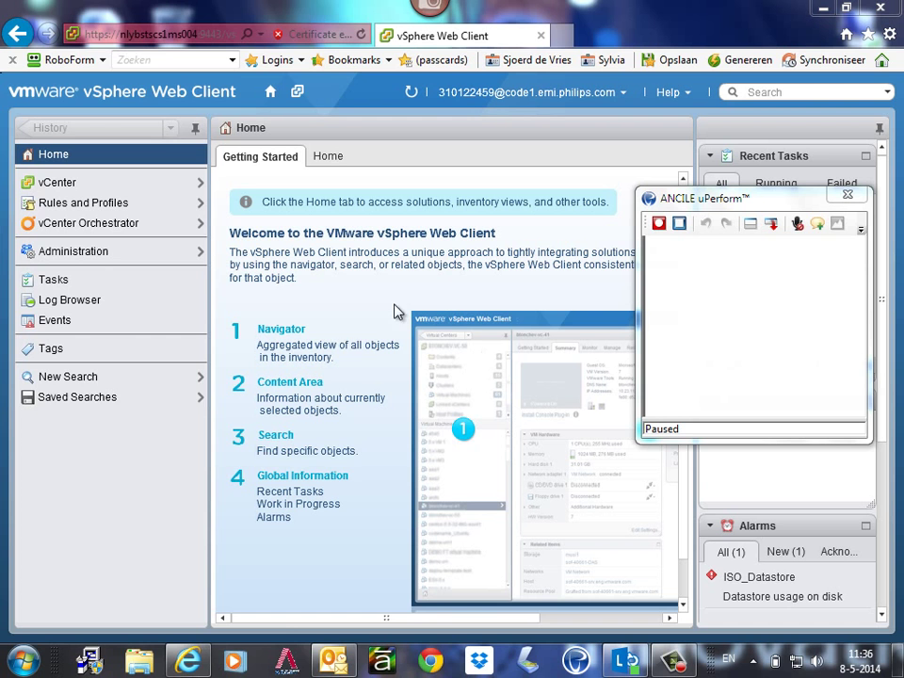
right_click(334, 659)
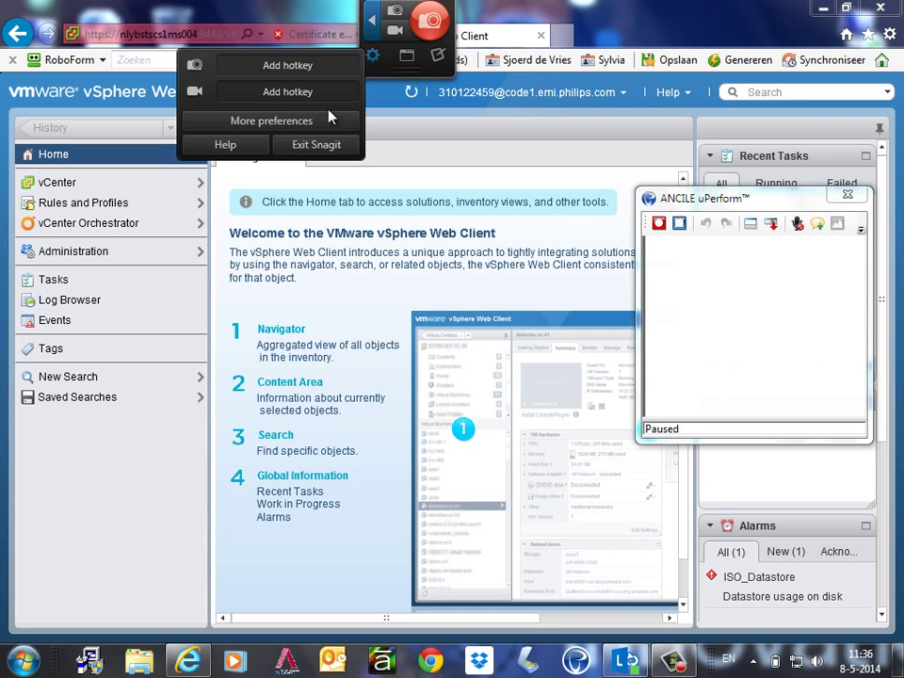
left_click(132, 470)
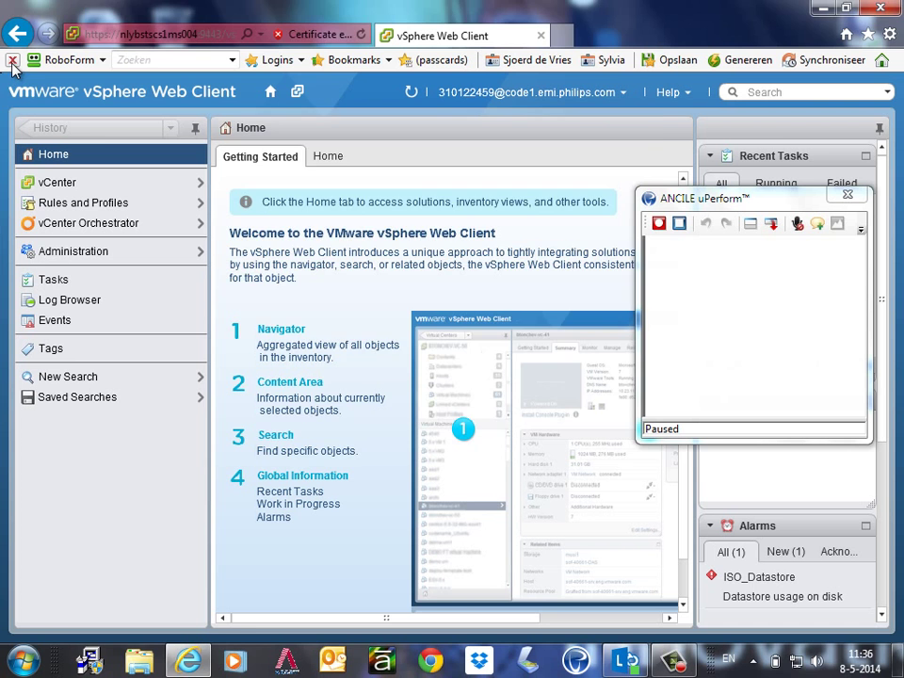
left_click(13, 66)
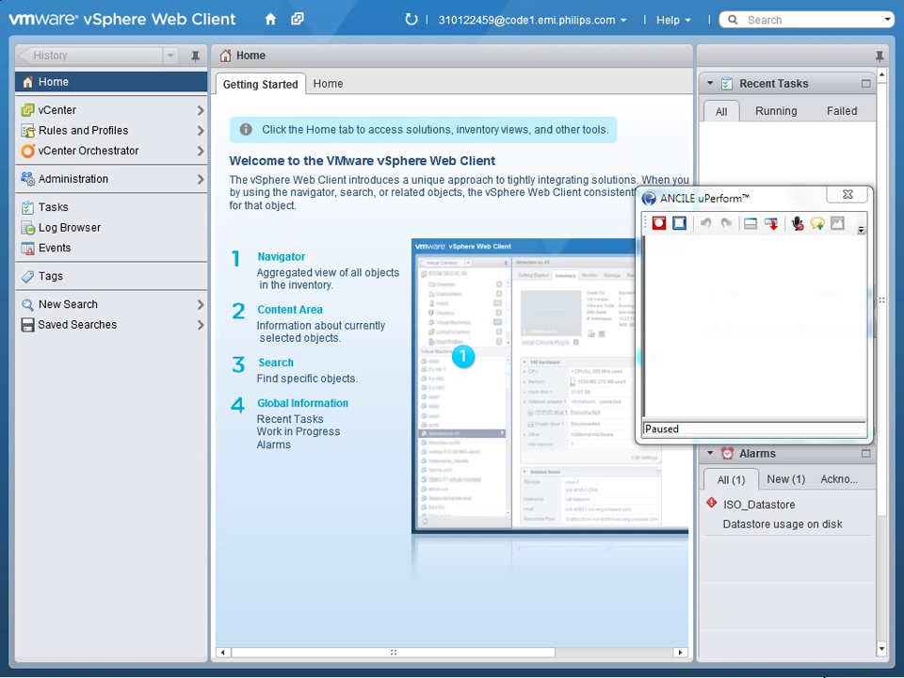
left_click(13, 659)
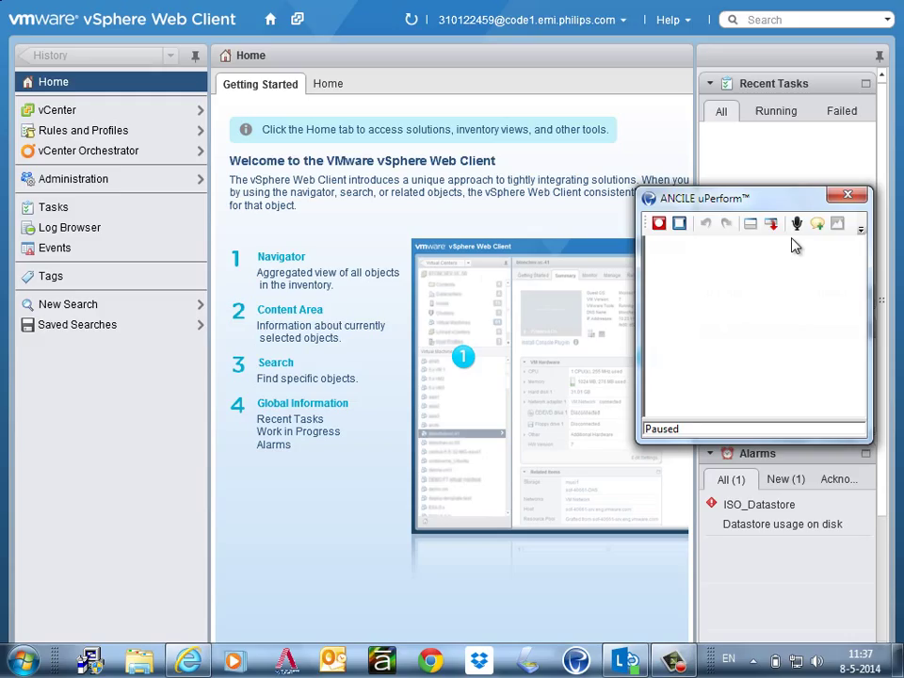
mouse_move(797, 224)
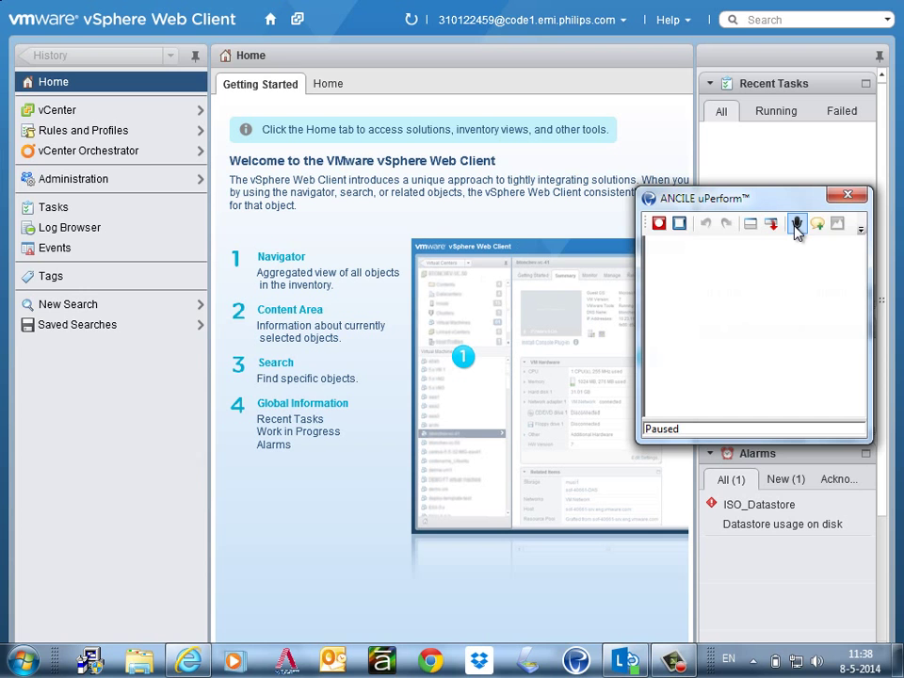
Step: Switch on microphone audio capture and bring up the Recorder Tuning Options dialog
left_click(837, 224)
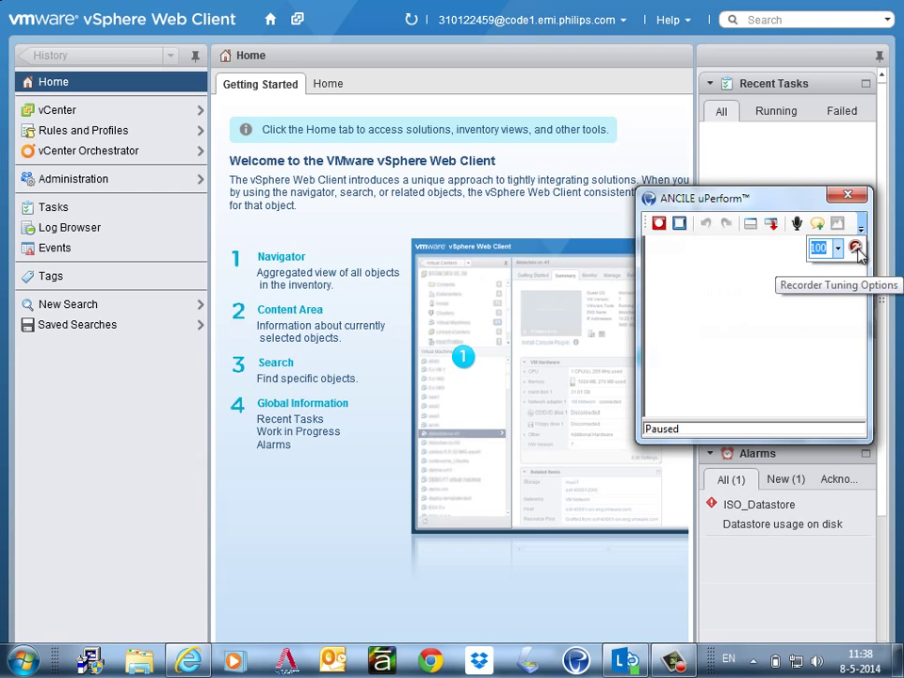
left_click(857, 250)
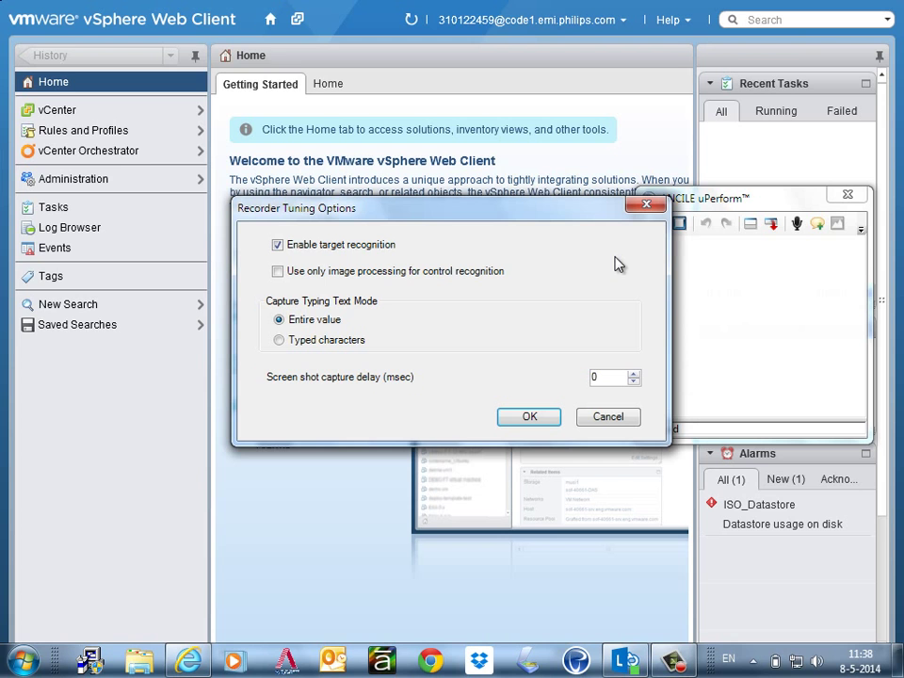
Step: Toggle target recognition and image-only processing, restore the defaults, and confirm with OK
left_click(277, 245)
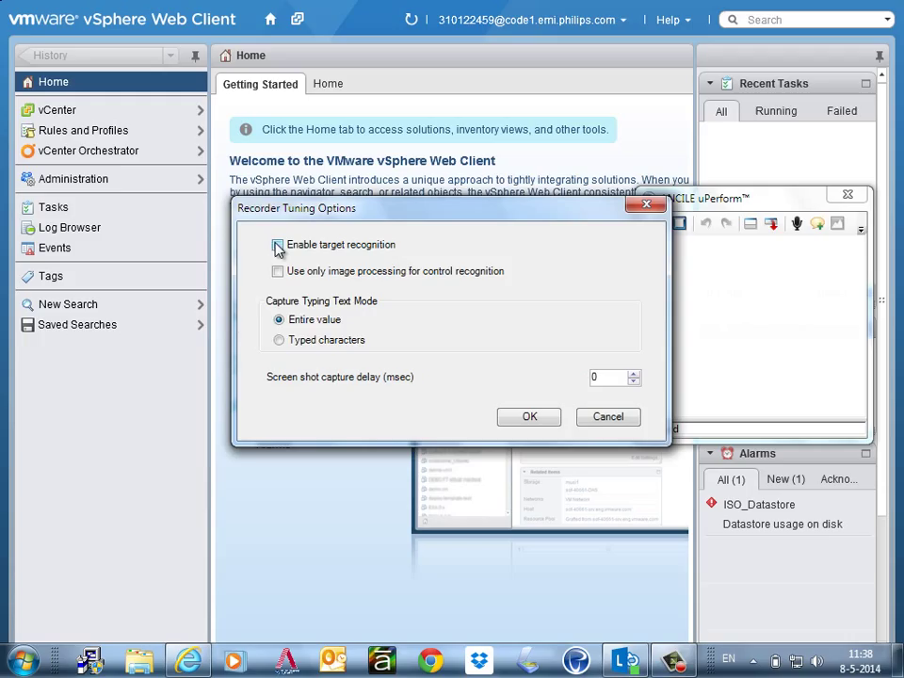
left_click(278, 245)
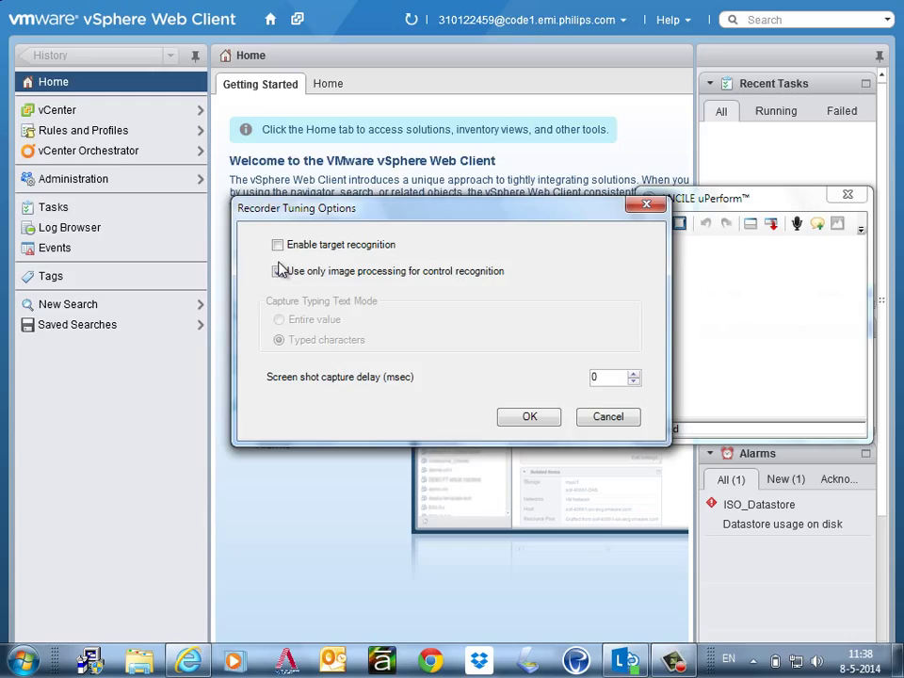
left_click(278, 271)
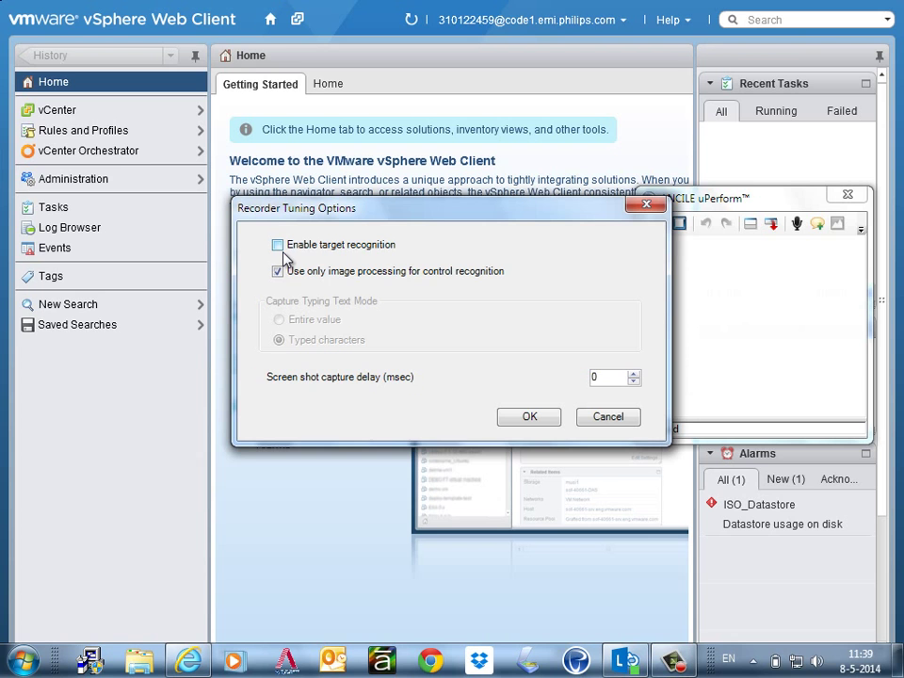
left_click(276, 245)
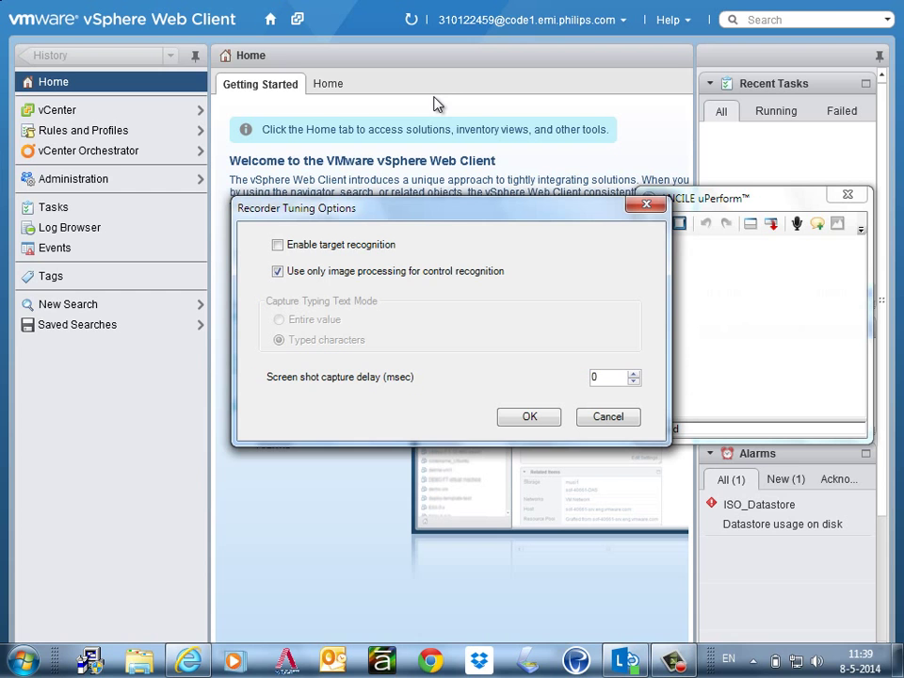
mouse_move(320, 278)
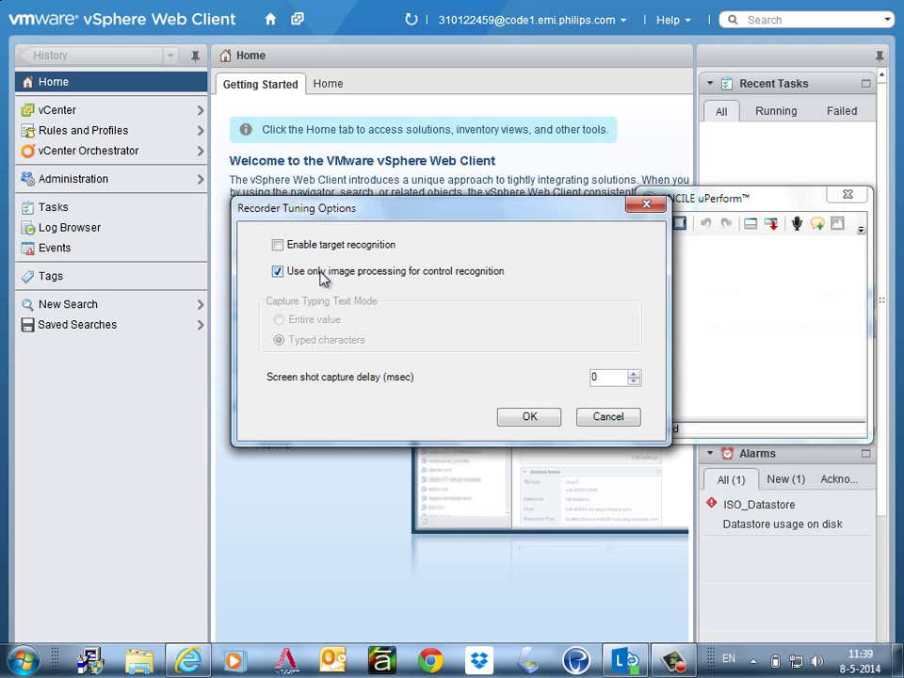
left_click(278, 245)
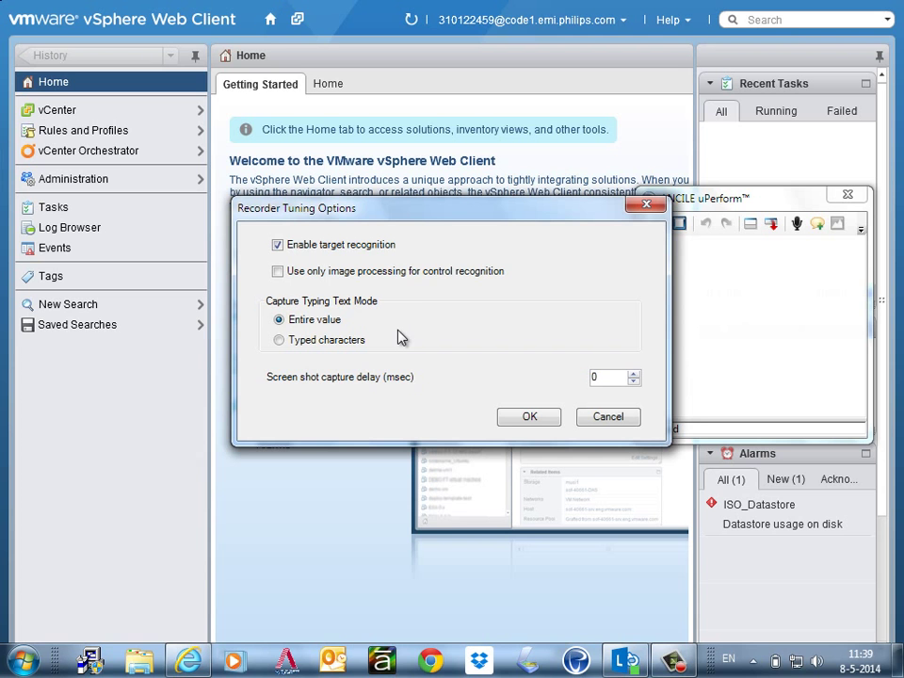
left_click(529, 416)
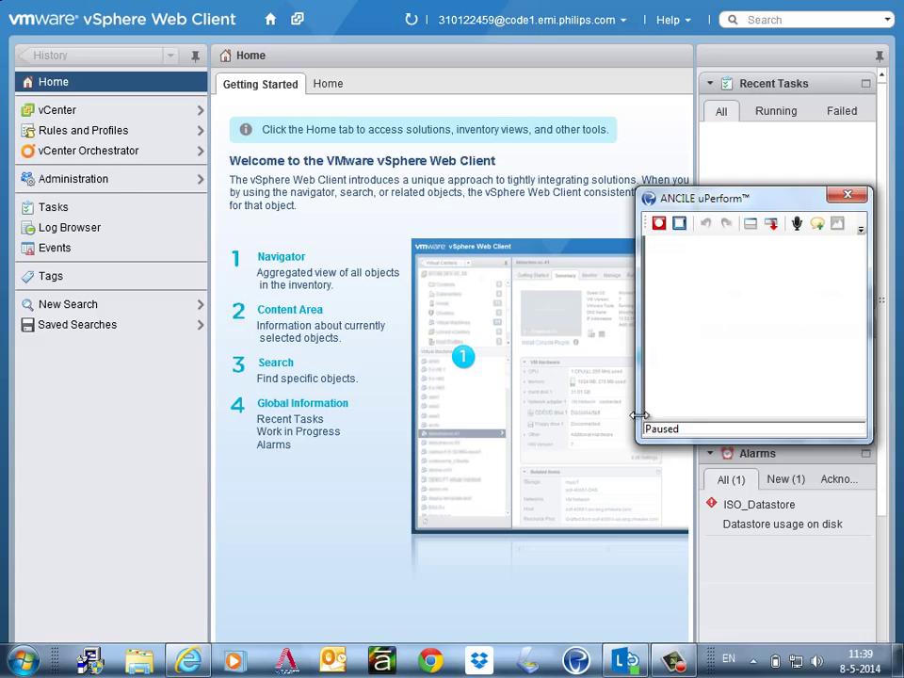
mouse_move(751, 223)
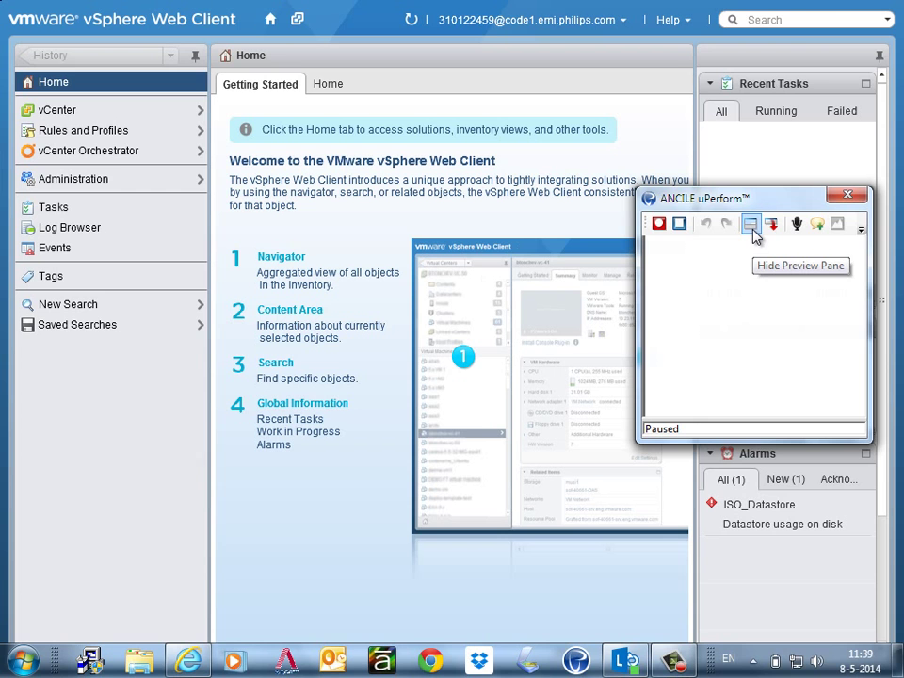
mouse_move(772, 223)
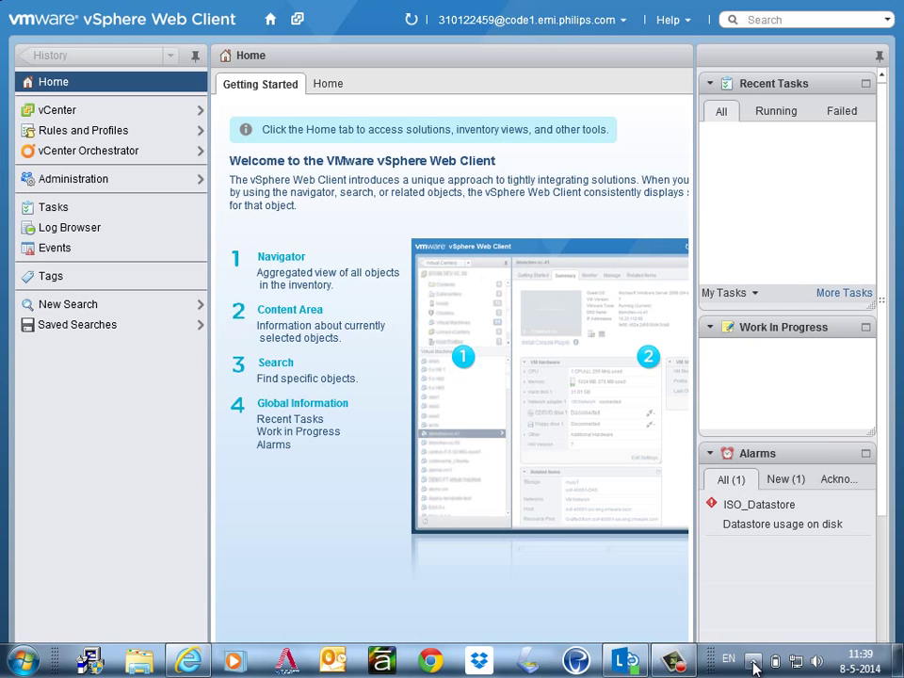
Step: Reveal the hidden taskbar icons and bring up the notification icon customization settings
left_click(753, 659)
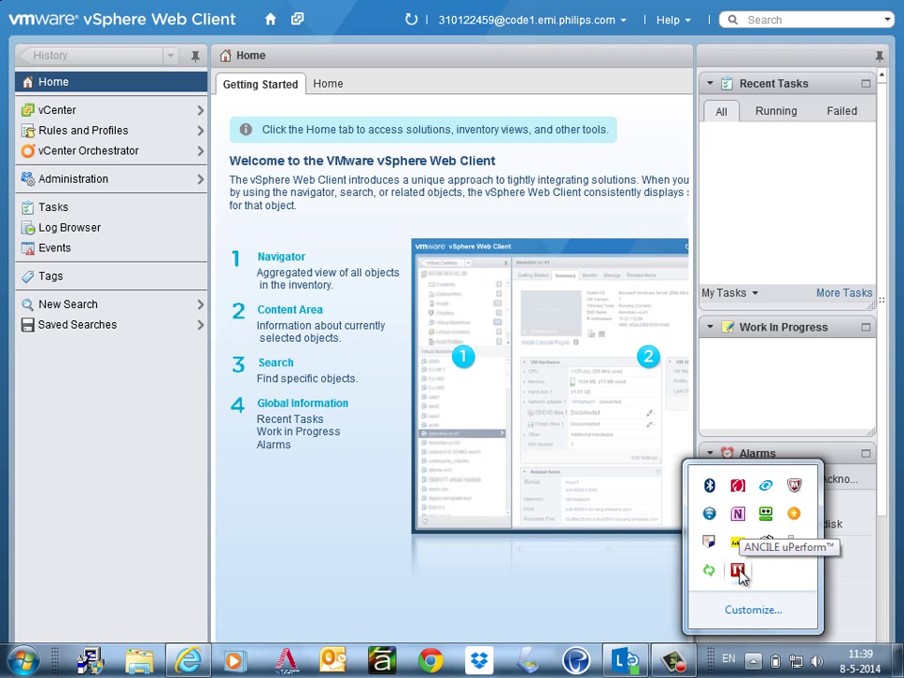
left_click(752, 610)
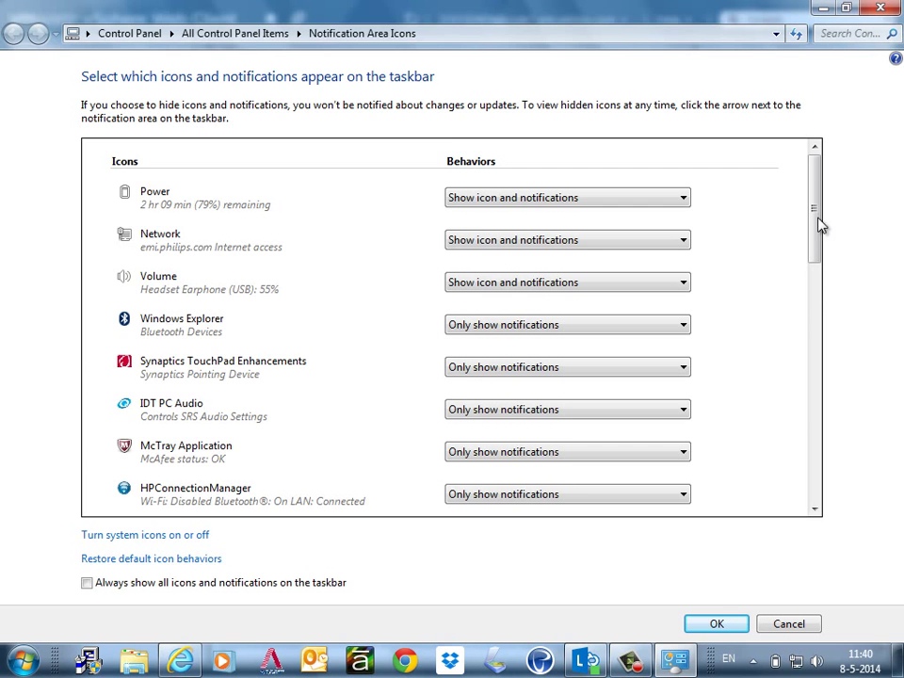
scroll("down", 3)
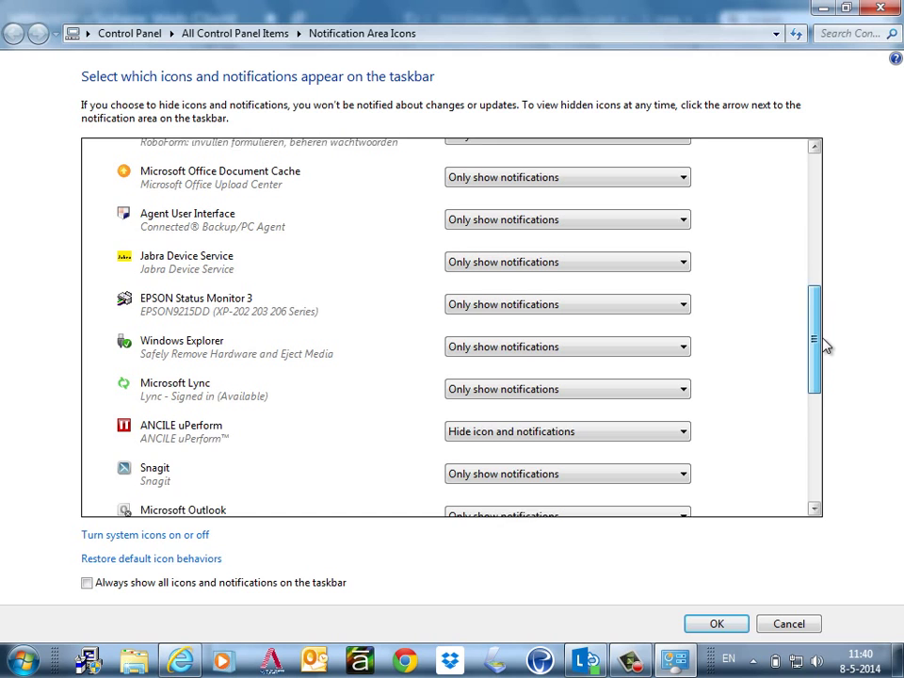
Step: Show the uPerform tray icon and notifications, then restore the recorder via Show Toolbar
left_click(679, 432)
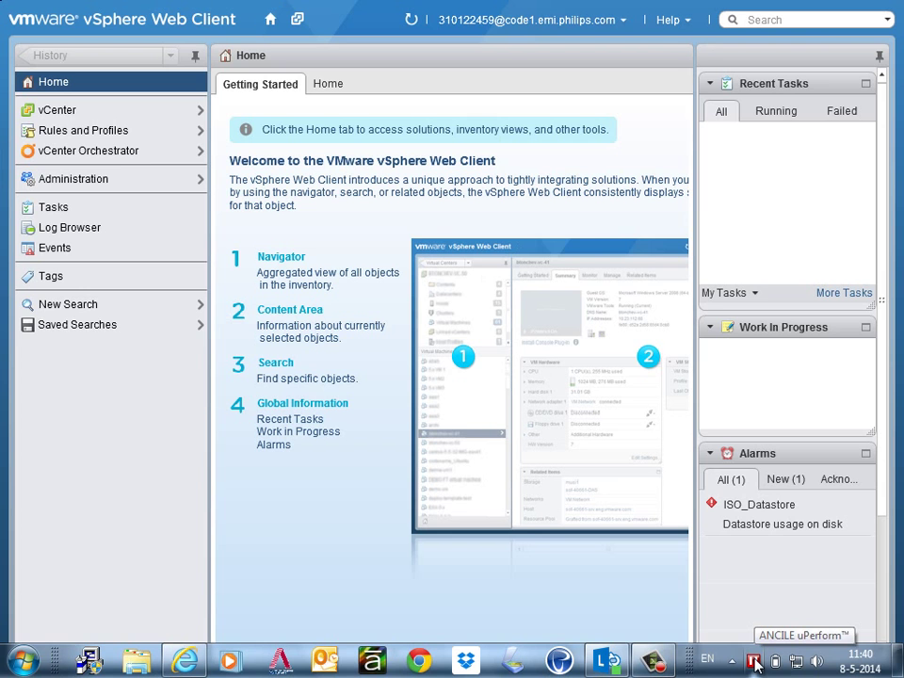
right_click(753, 664)
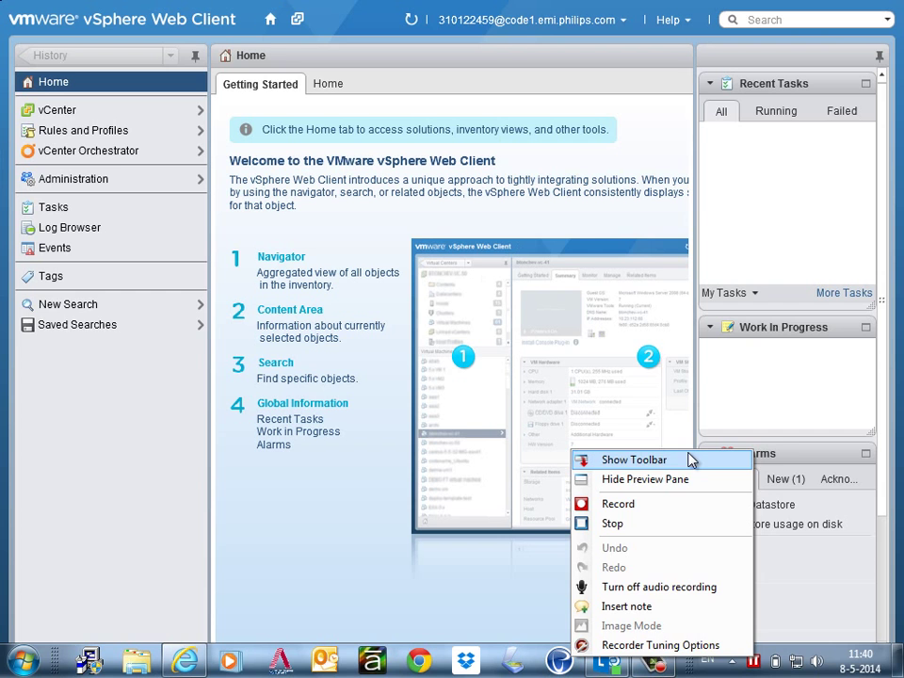
left_click(645, 479)
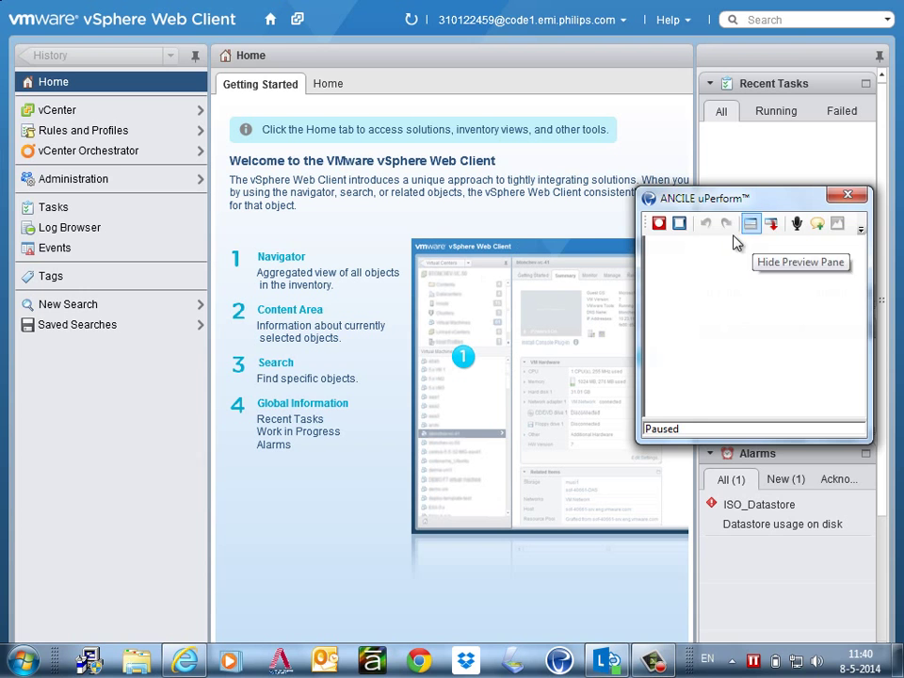
mouse_move(721, 295)
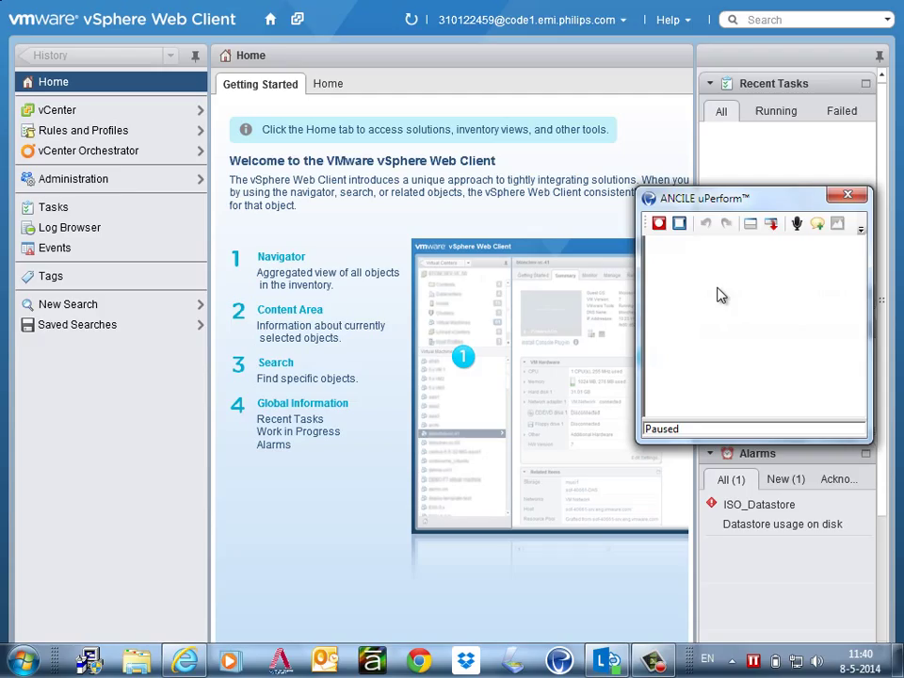
mouse_move(725, 293)
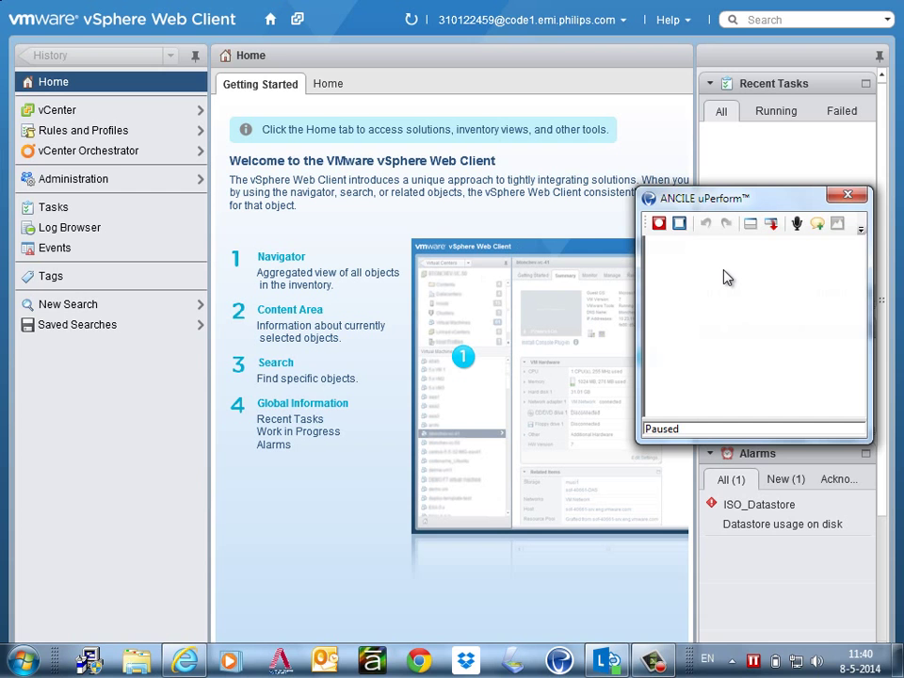
Step: Resume the recorder so its status changes from Paused to Recording
left_click(659, 223)
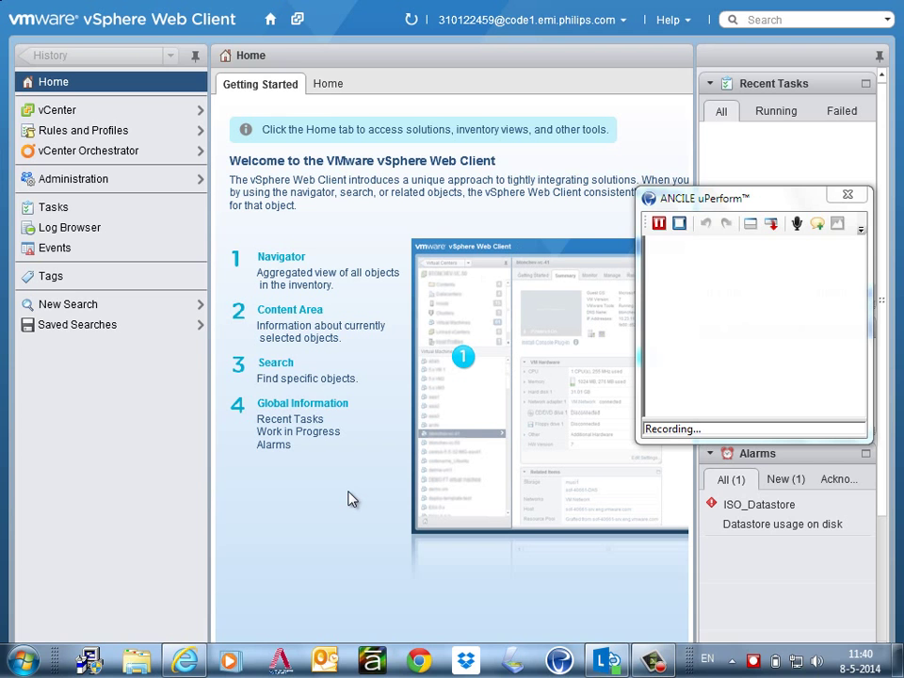
Step: Record clicks on the vSphere Home tab, the vCenter server item, and the Summary tab
left_click(324, 84)
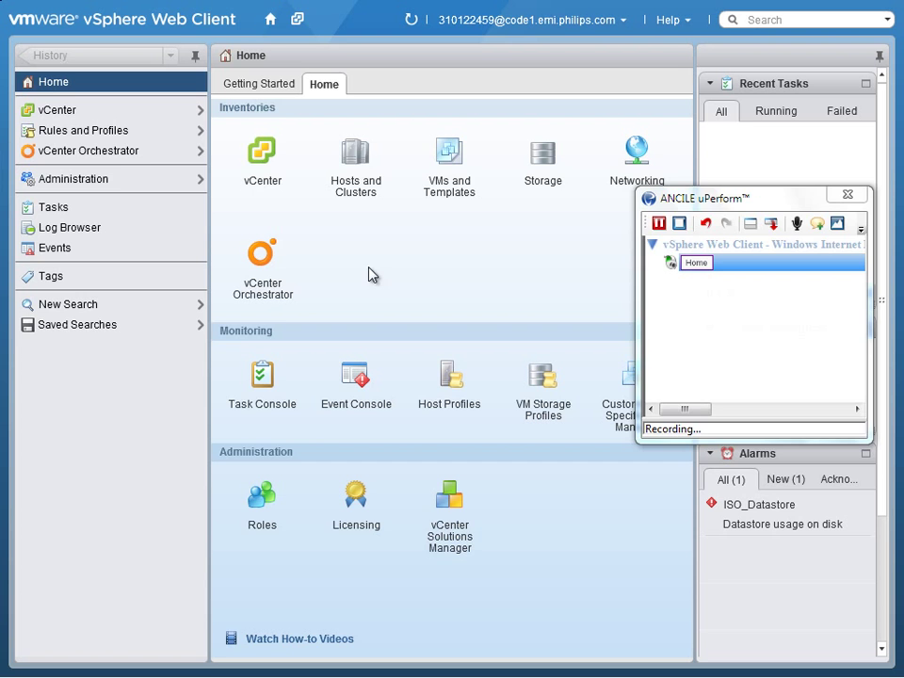
left_click(262, 155)
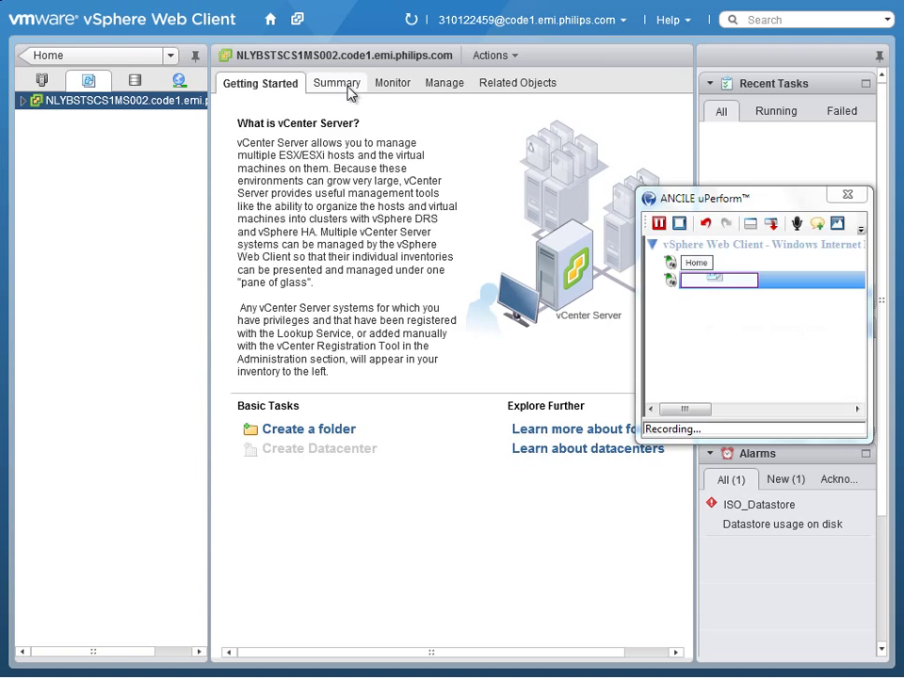
left_click(335, 83)
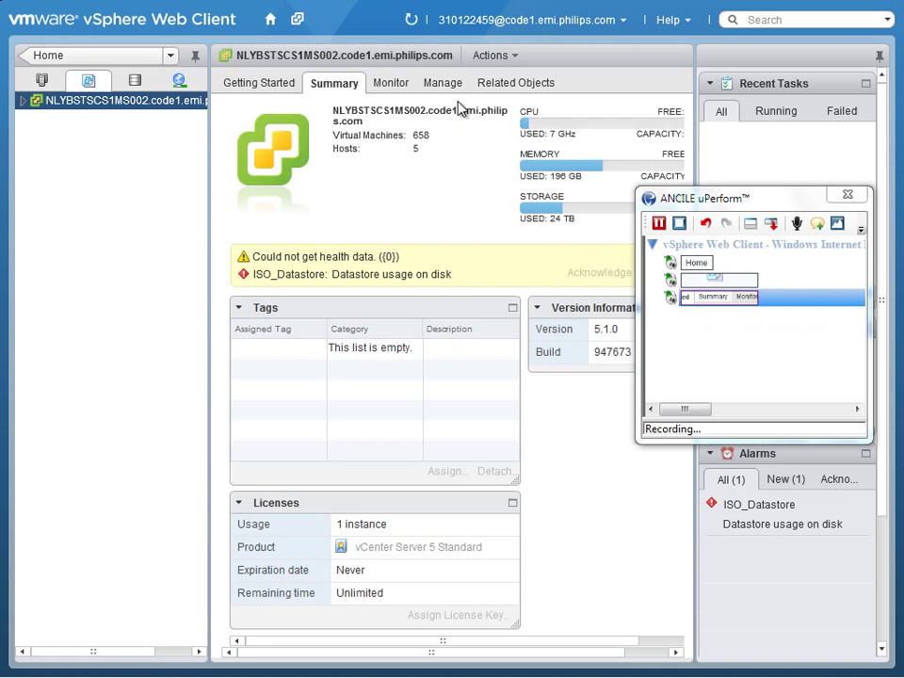
mouse_move(258, 83)
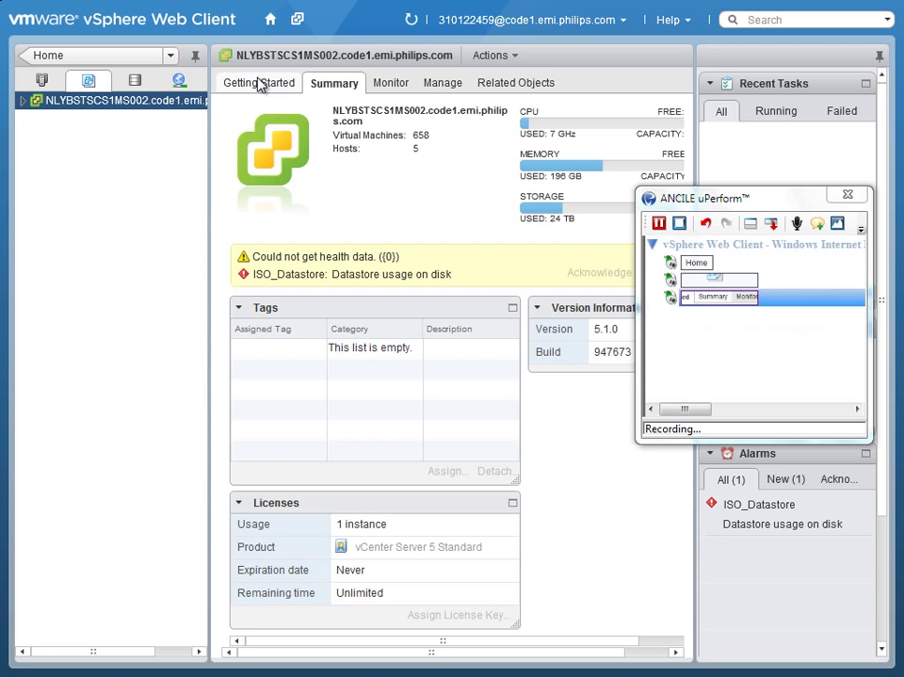
mouse_move(437, 169)
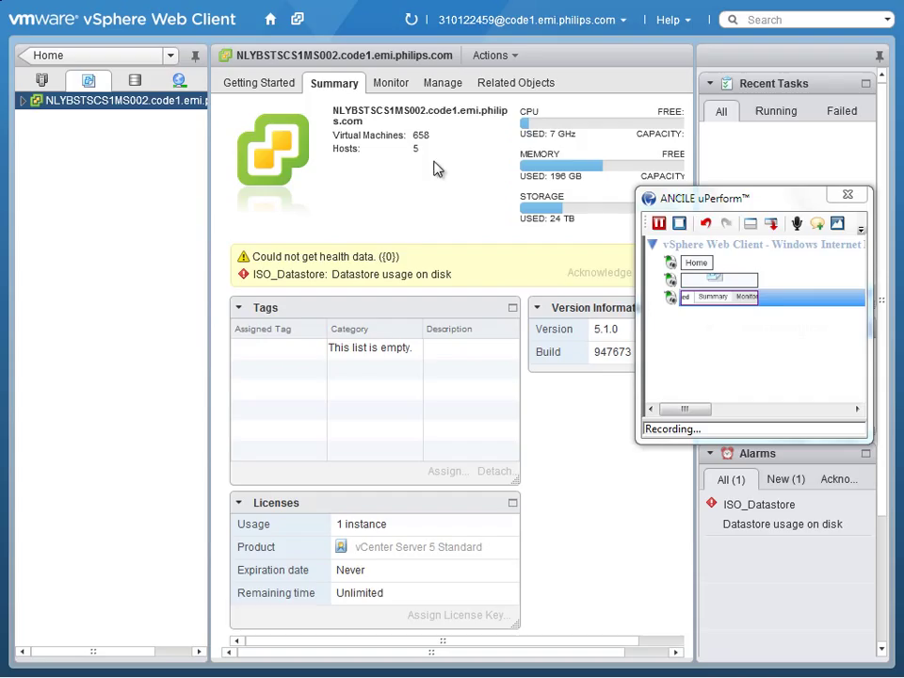
mouse_move(499, 258)
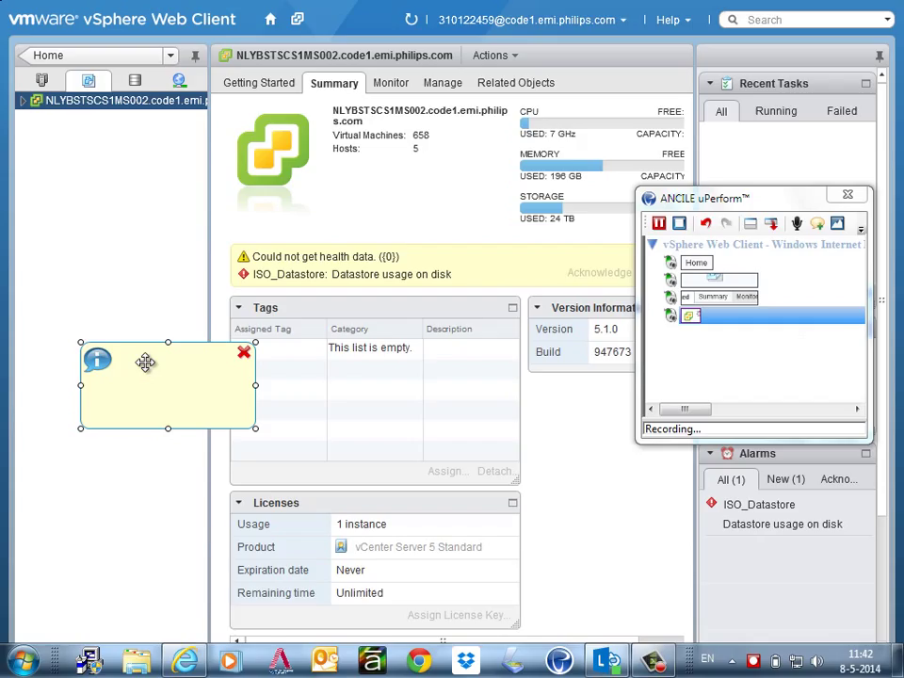
Step: Type 'This is a note from the SME recording' into the inserted note
type("This is a note from")
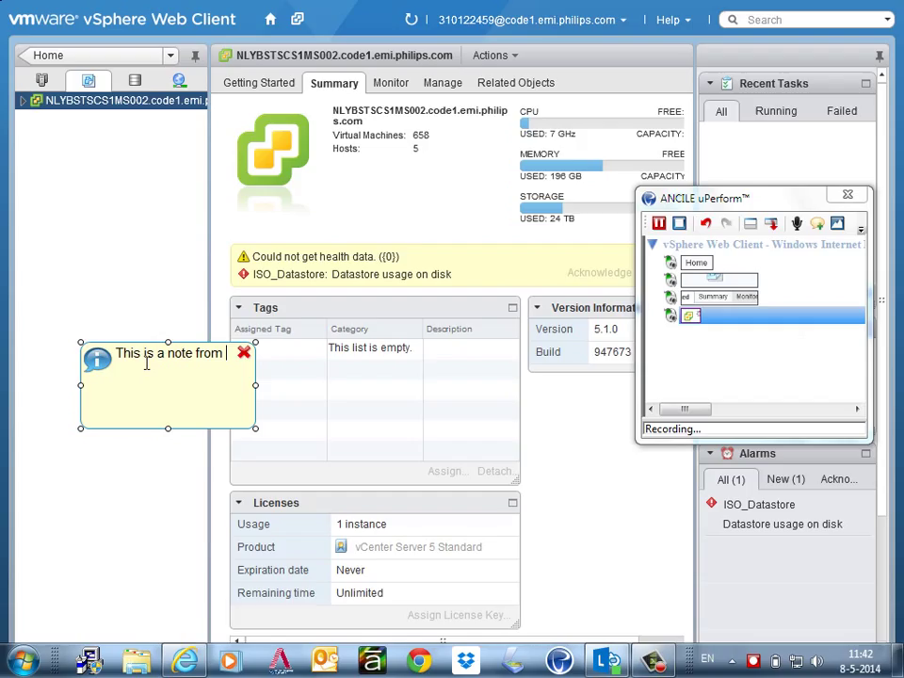
type("the SME recording")
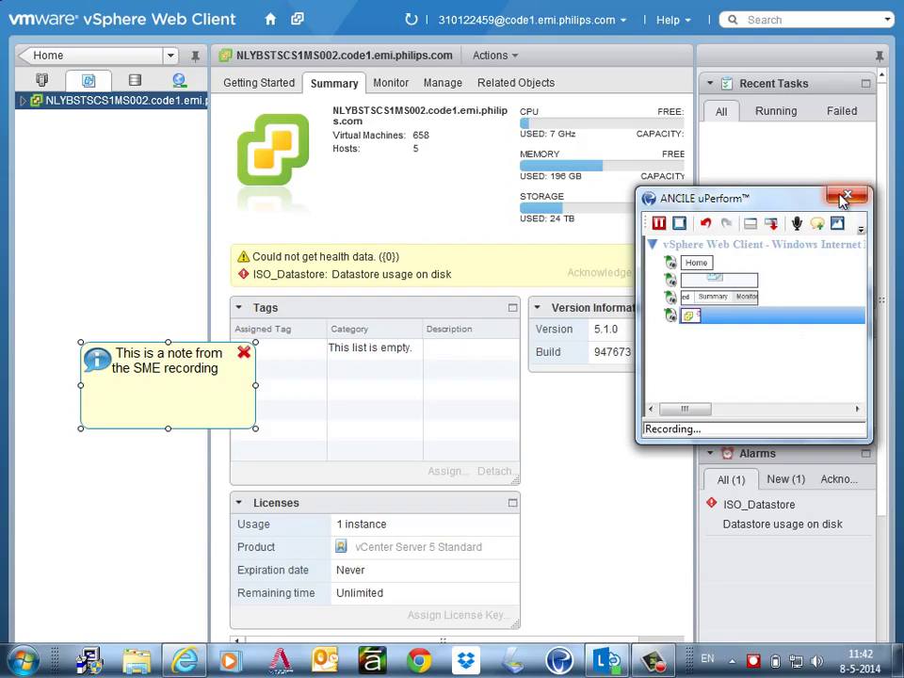
mouse_move(846, 195)
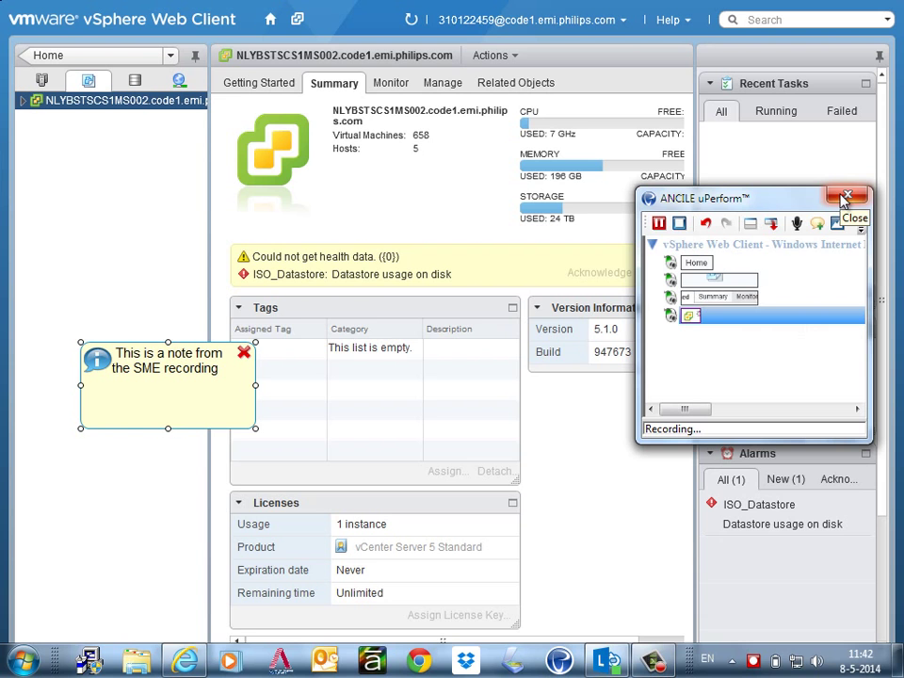
mouse_move(844, 205)
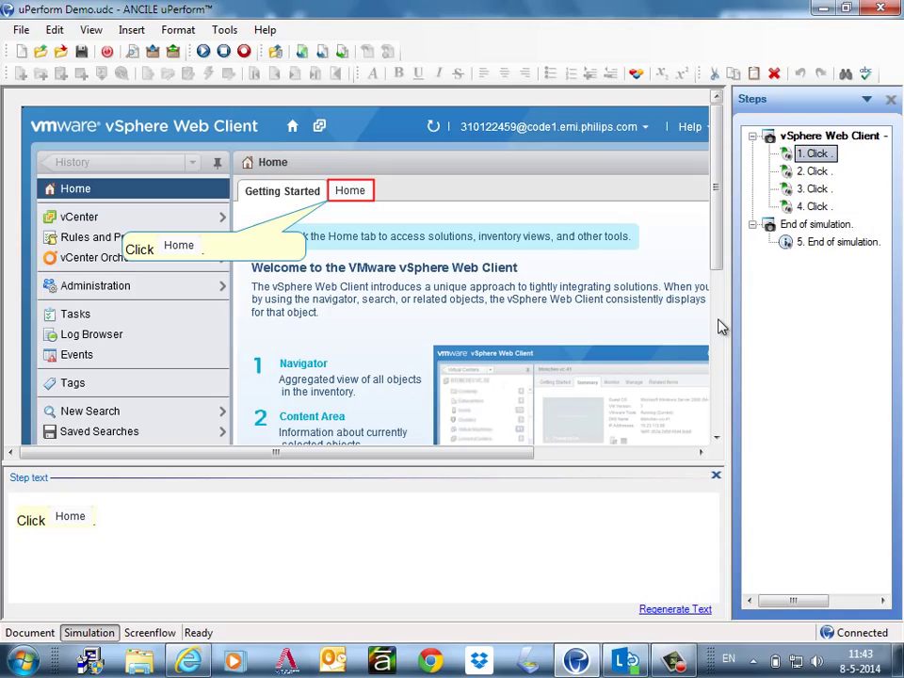
mouse_move(725, 318)
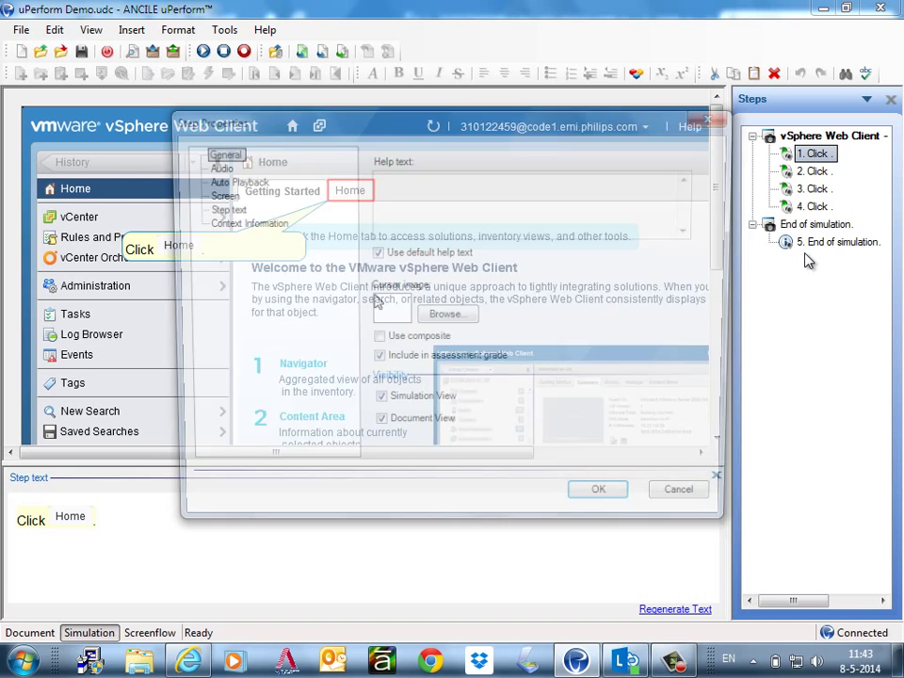
Step: Play step 1's recorded audio in Step Properties, check the transcript box, then close
left_click(222, 168)
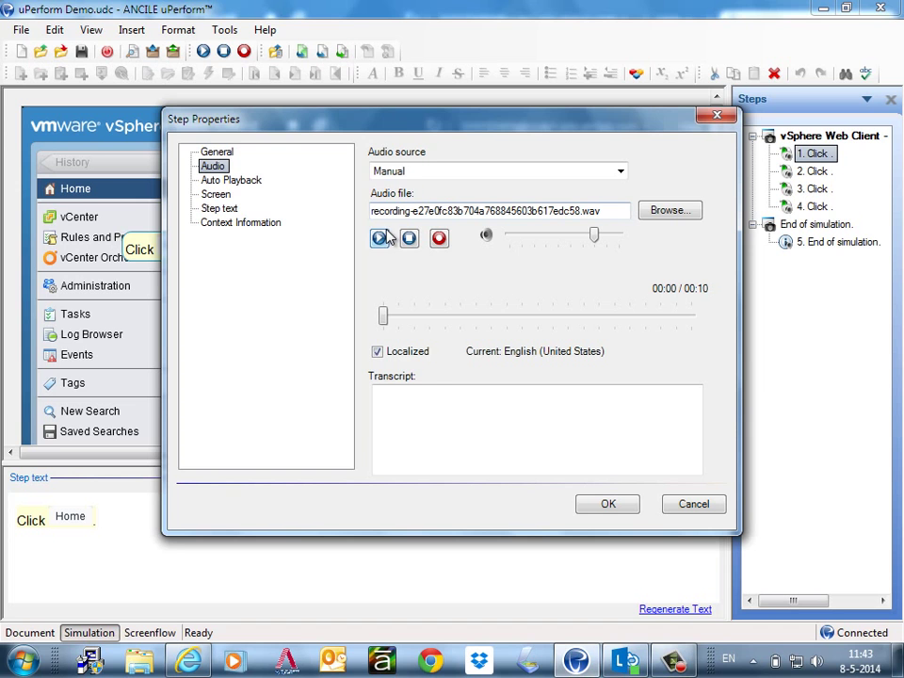
left_click(379, 238)
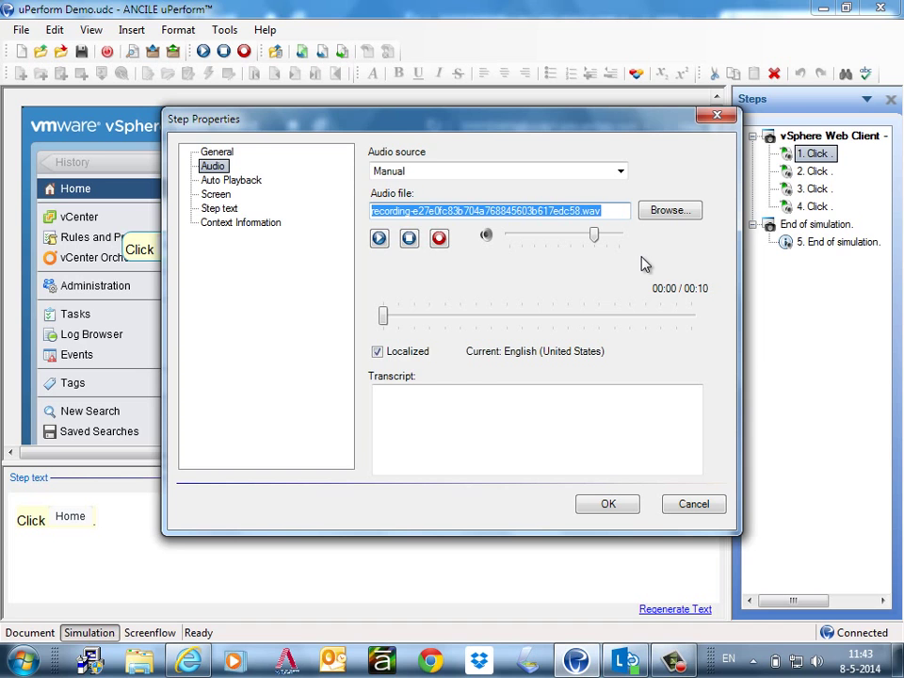
left_click(619, 171)
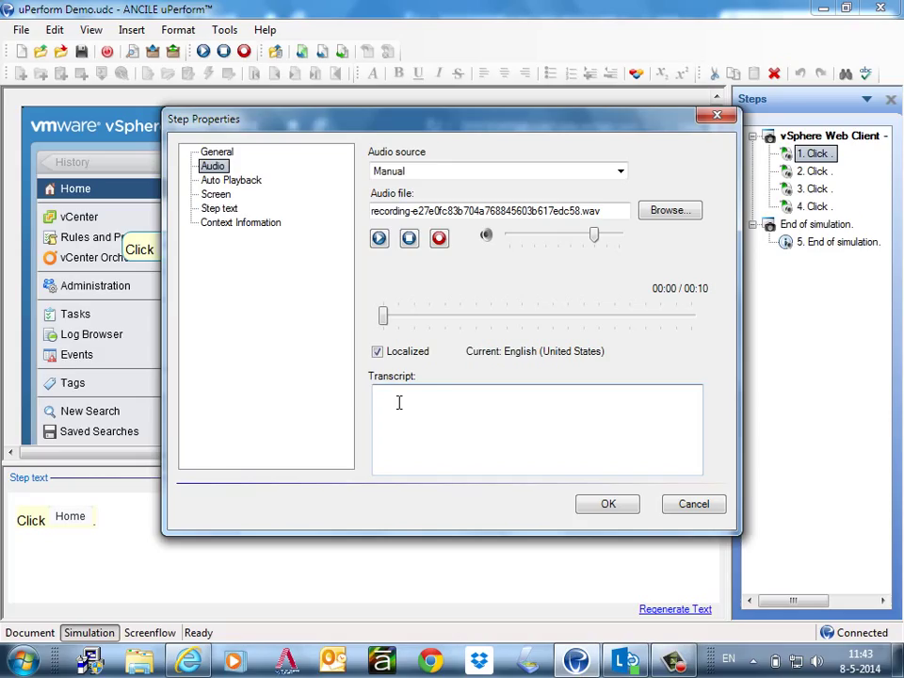
left_click(405, 402)
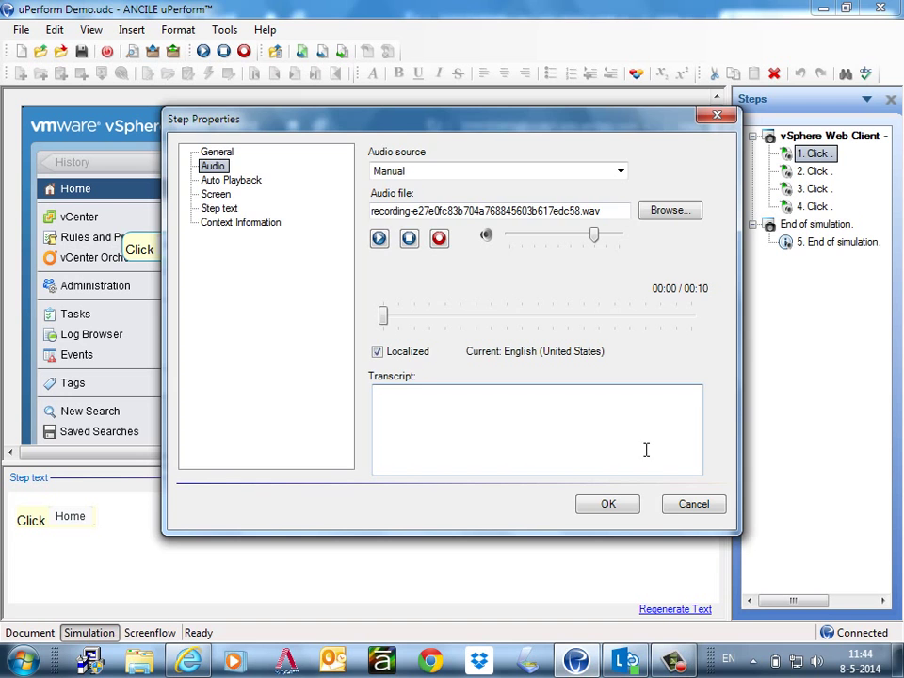
left_click(607, 503)
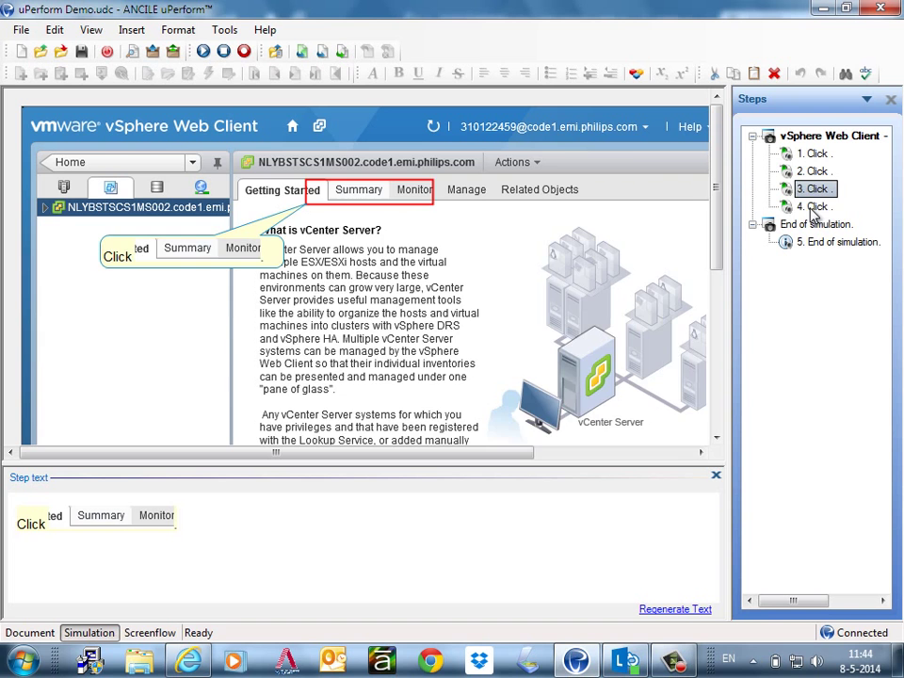
Step: View step 4, then the End of simulation note, then return to step 4
left_click(813, 206)
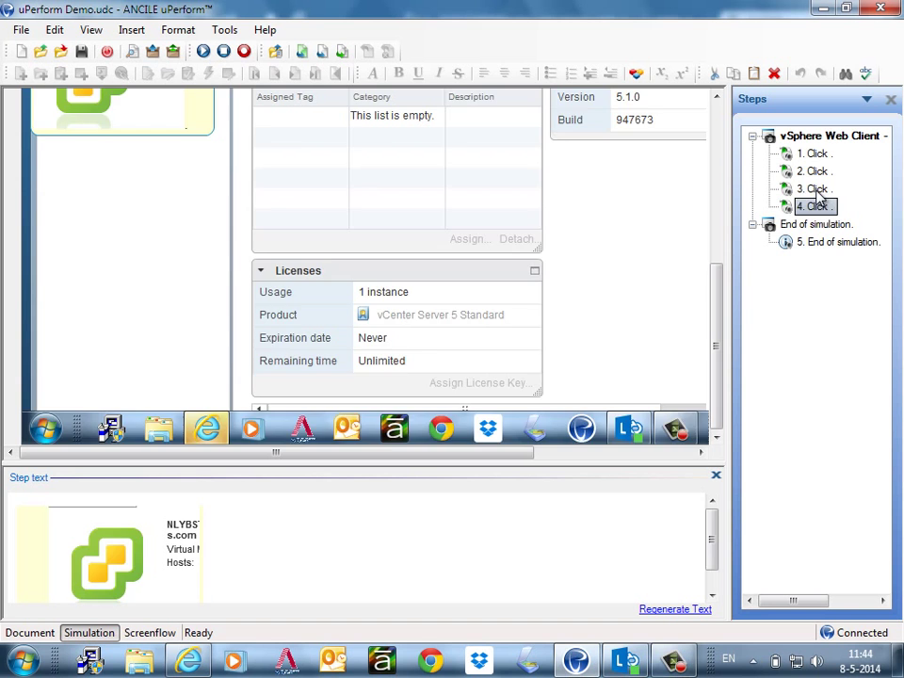
left_click(839, 242)
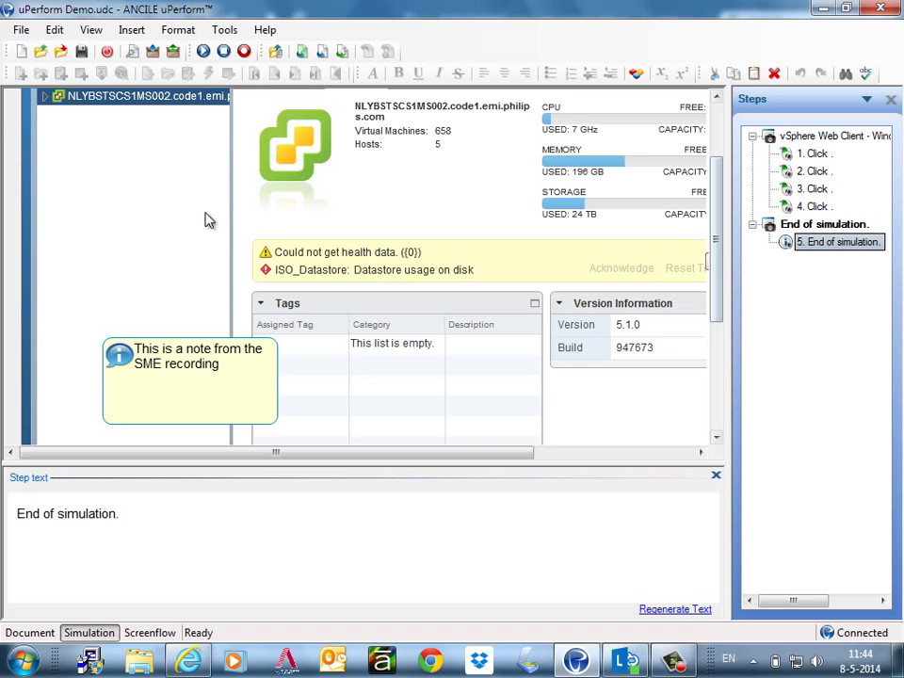
mouse_move(179, 393)
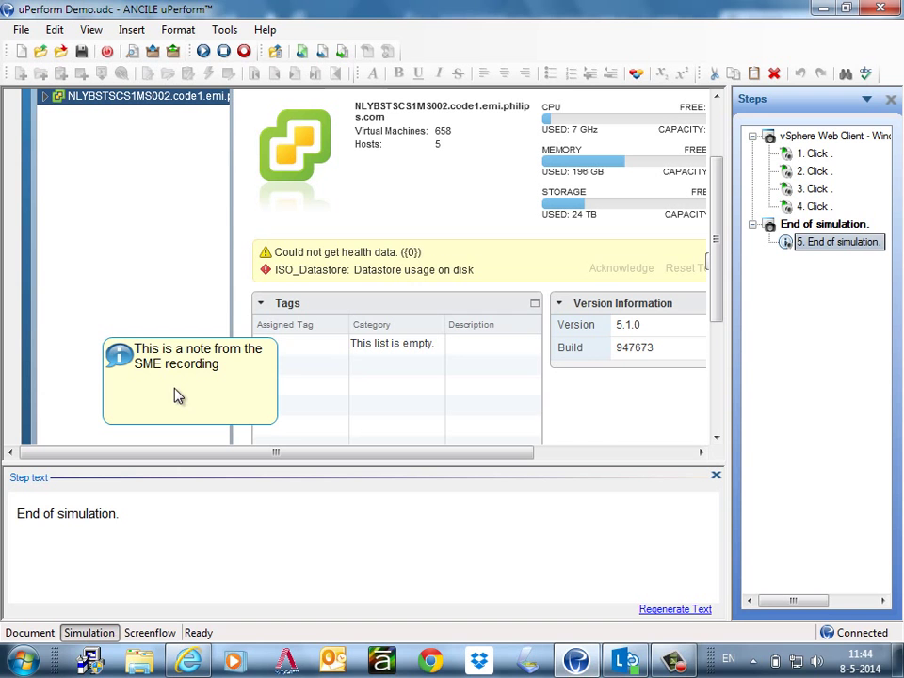
left_click(816, 207)
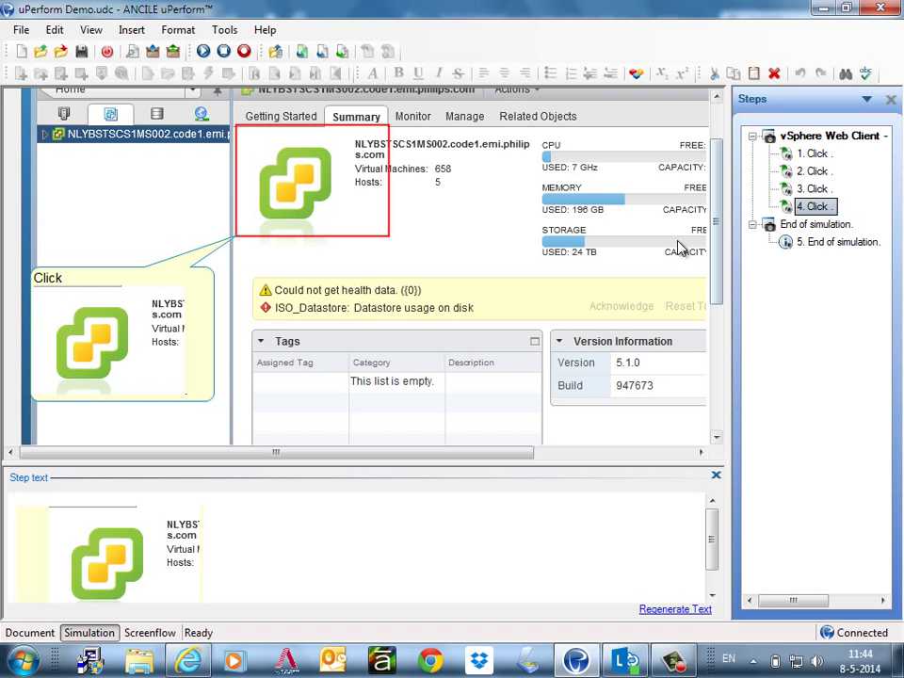